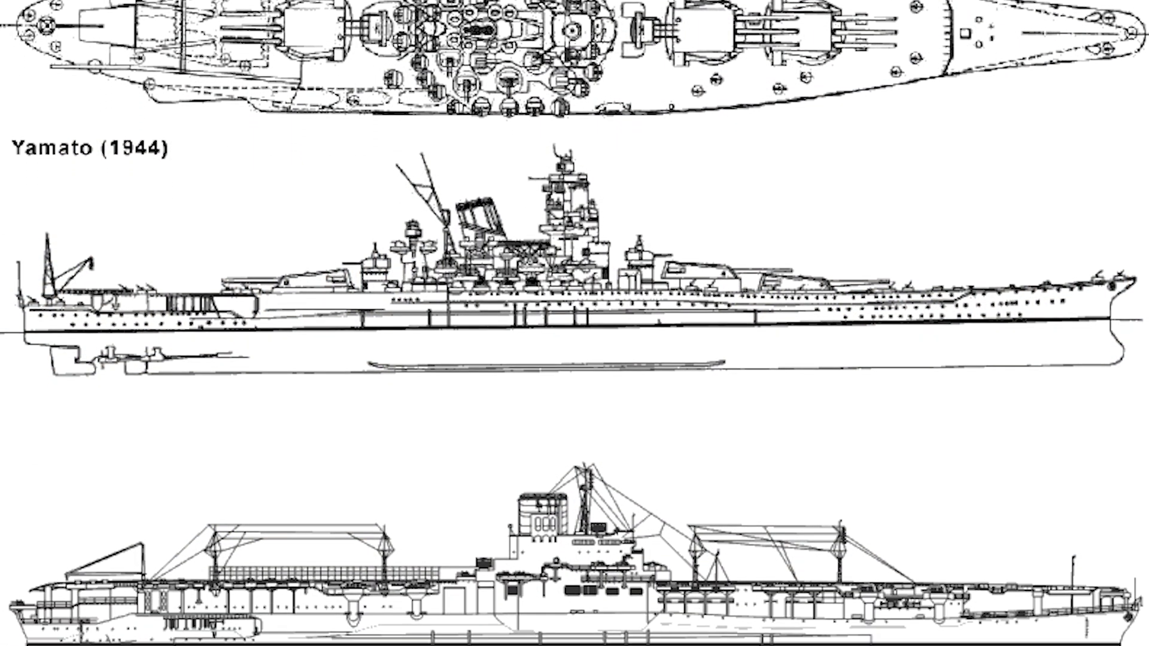
scroll("down", 3)
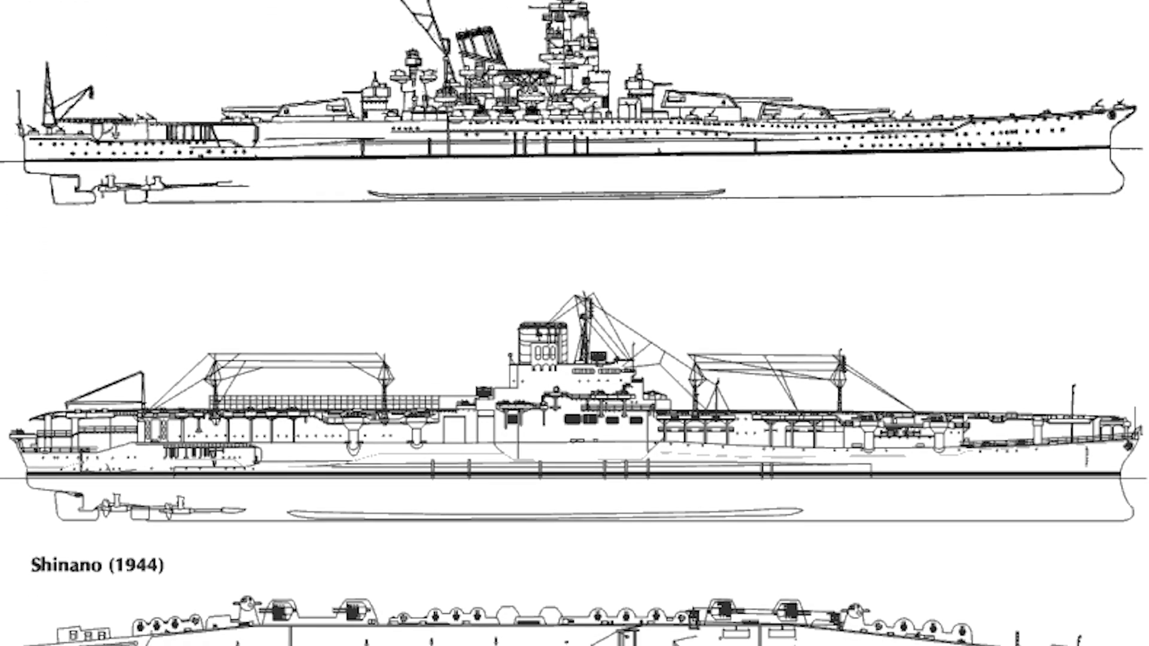
scroll("down", 3)
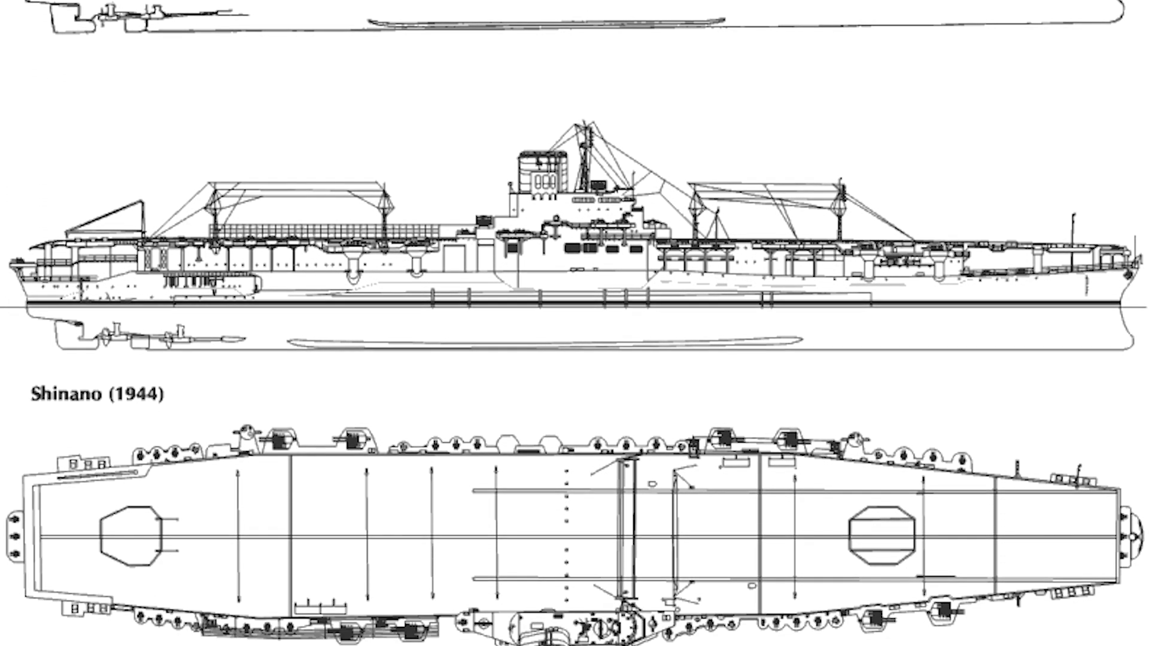
scroll("down", 3)
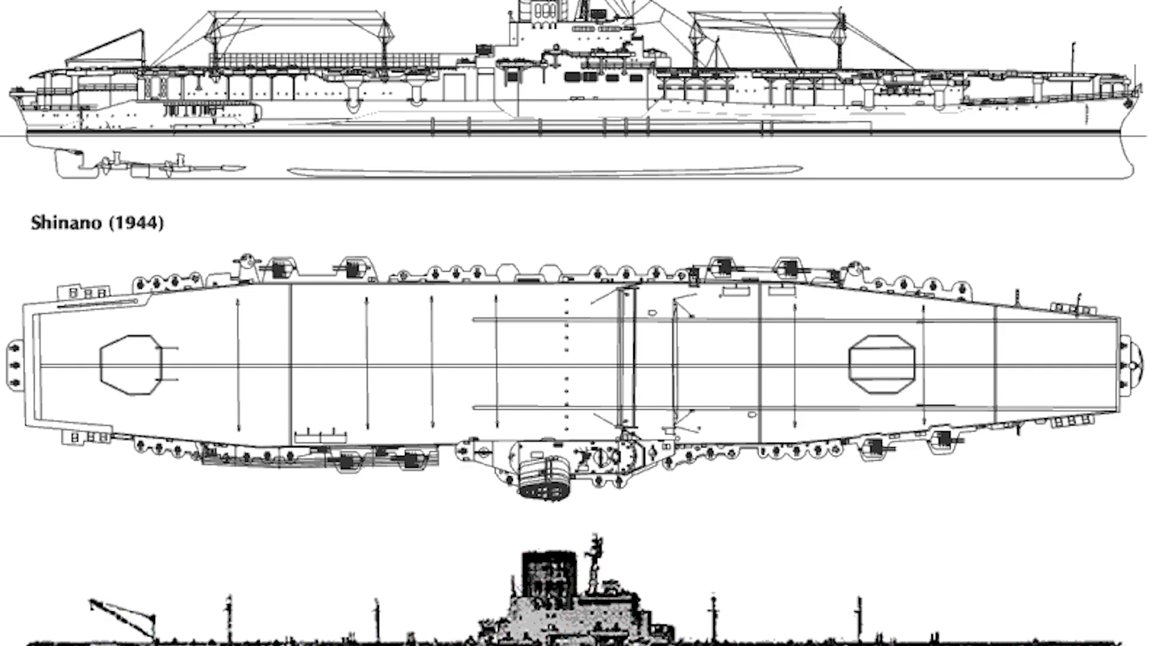
scroll("down", 3)
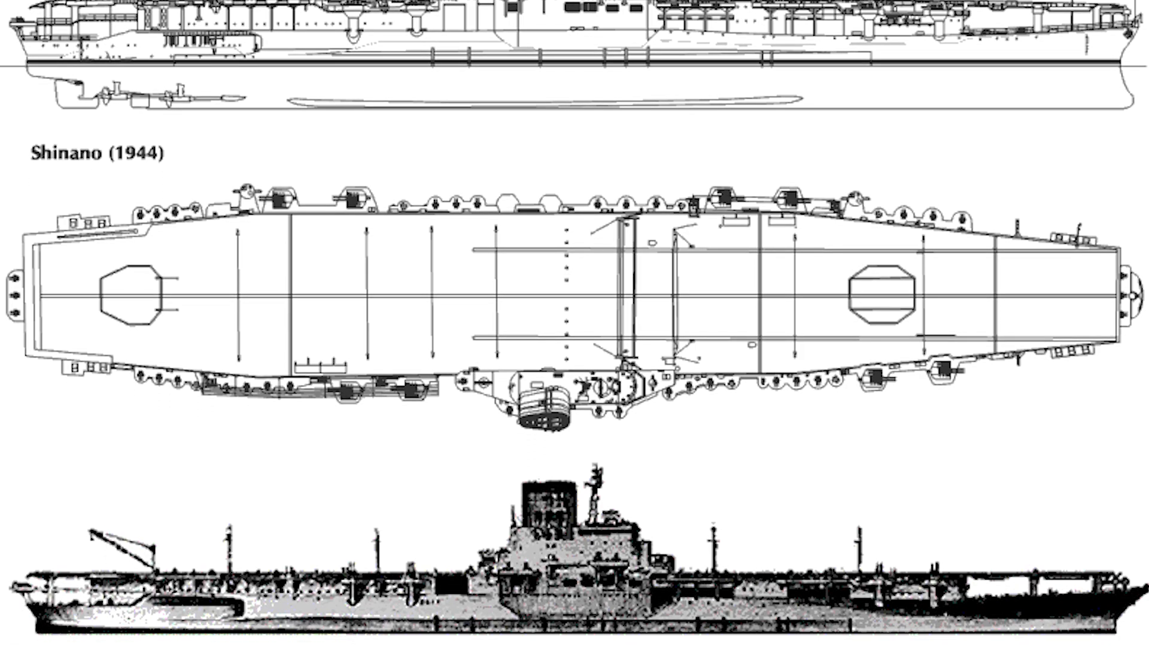